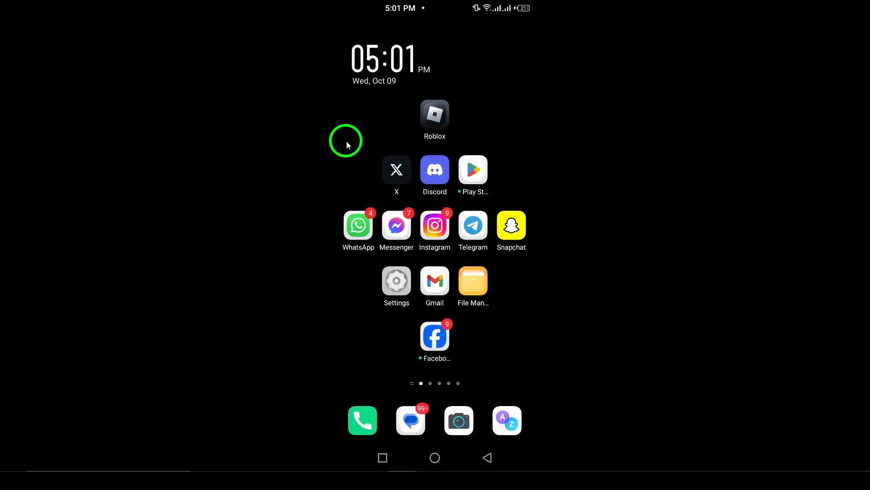
mouse_move(452, 213)
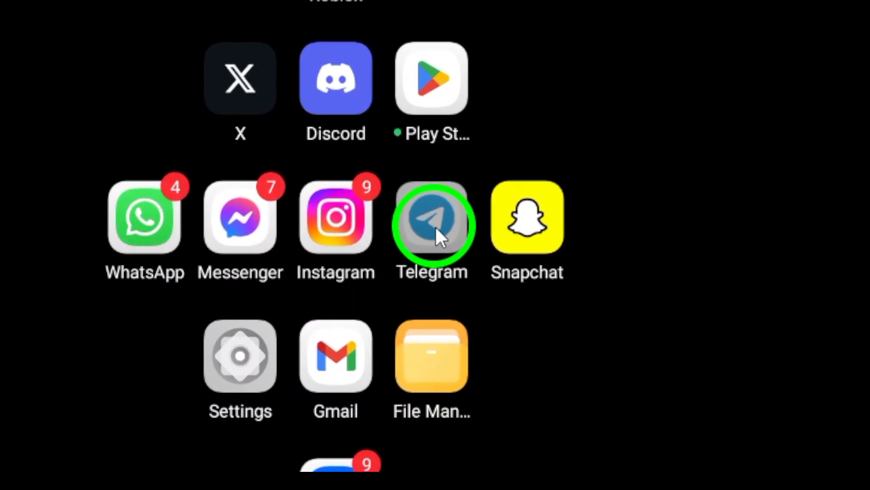
Step: Launch Telegram to reach the chat list
left_click(431, 216)
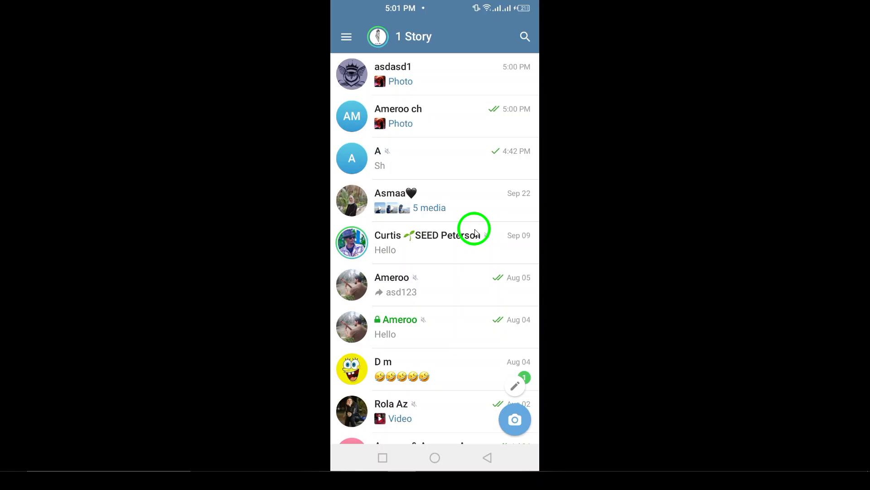
mouse_move(454, 202)
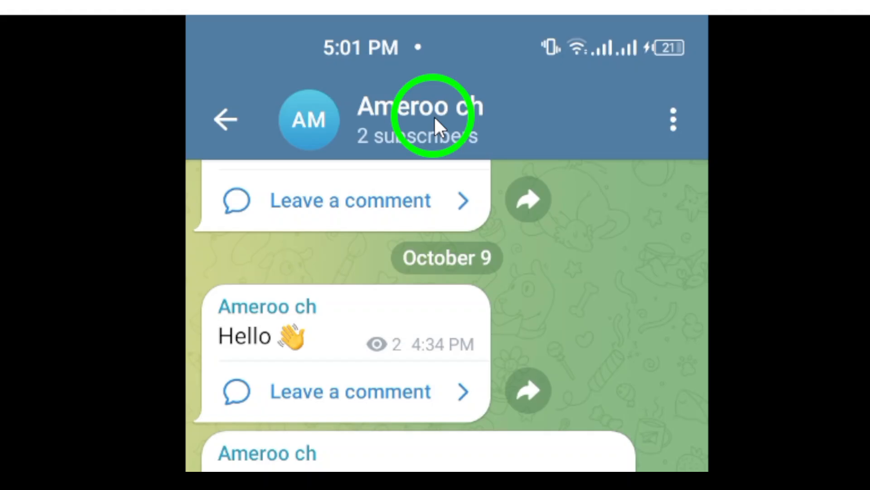
Step: Open the Ameroo ch channel's info page from its chat header
left_click(419, 119)
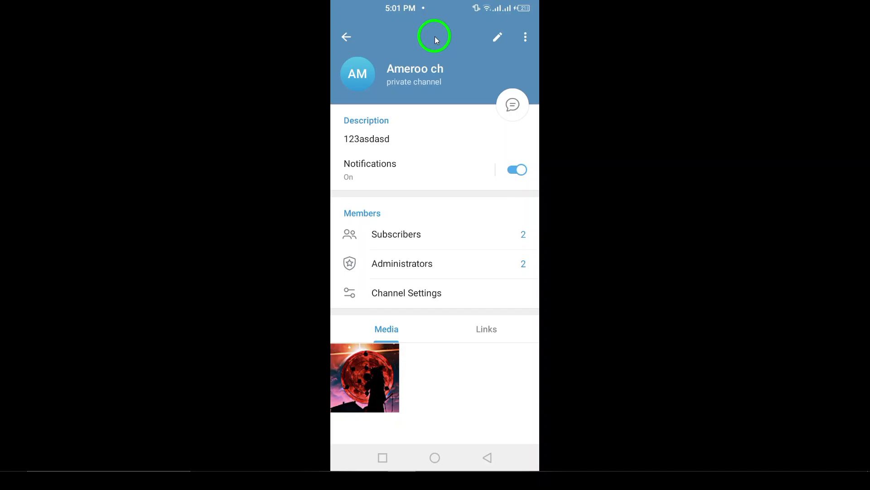
mouse_move(486, 334)
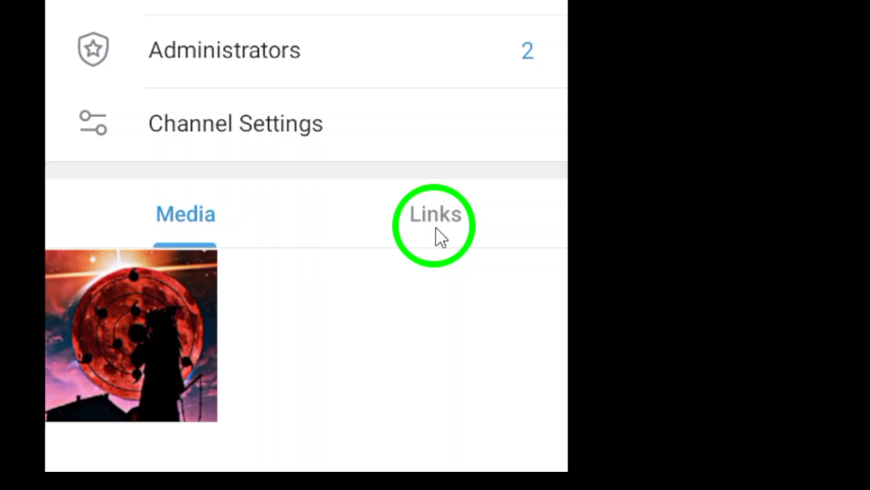
Step: Show the Ameroo ch Links tab listing the Instagram link, then open recent apps
left_click(435, 213)
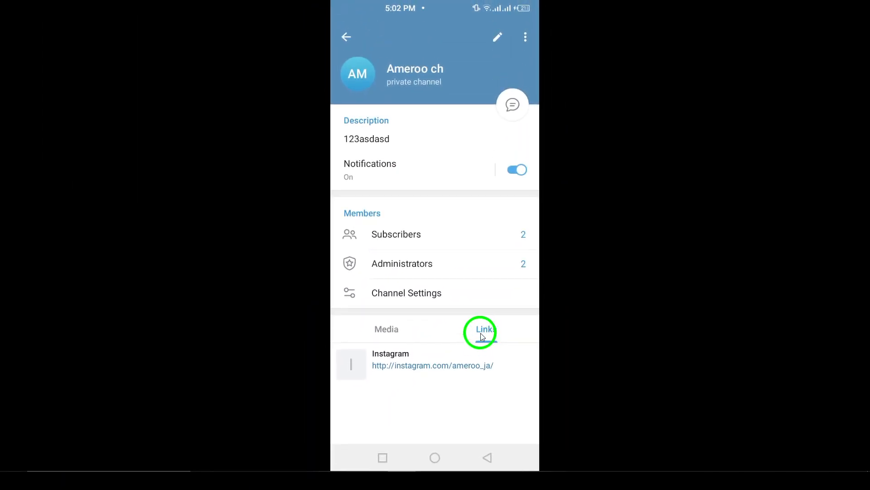
left_click(484, 329)
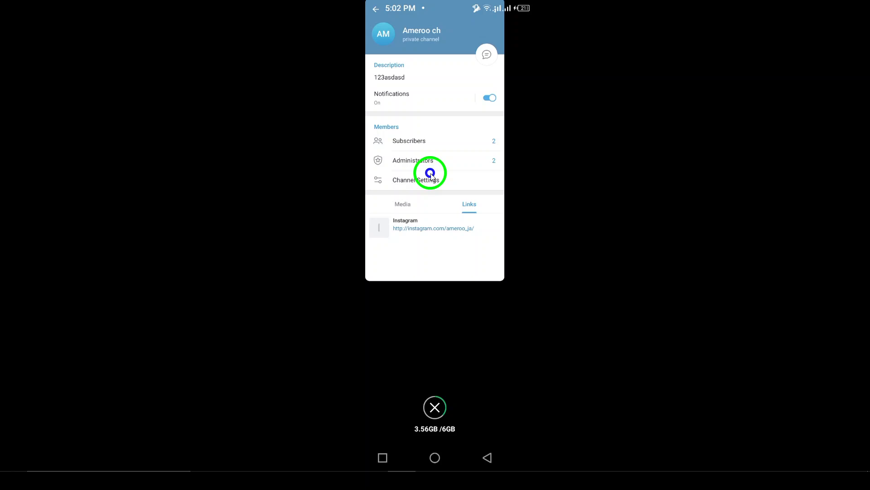